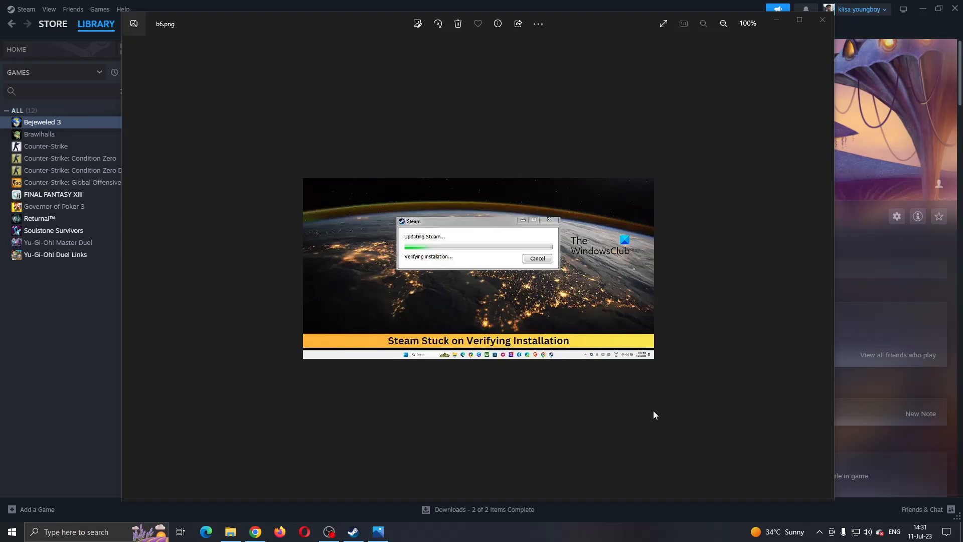
{"action": "mouse_move", "coordinate": [338, 288]}
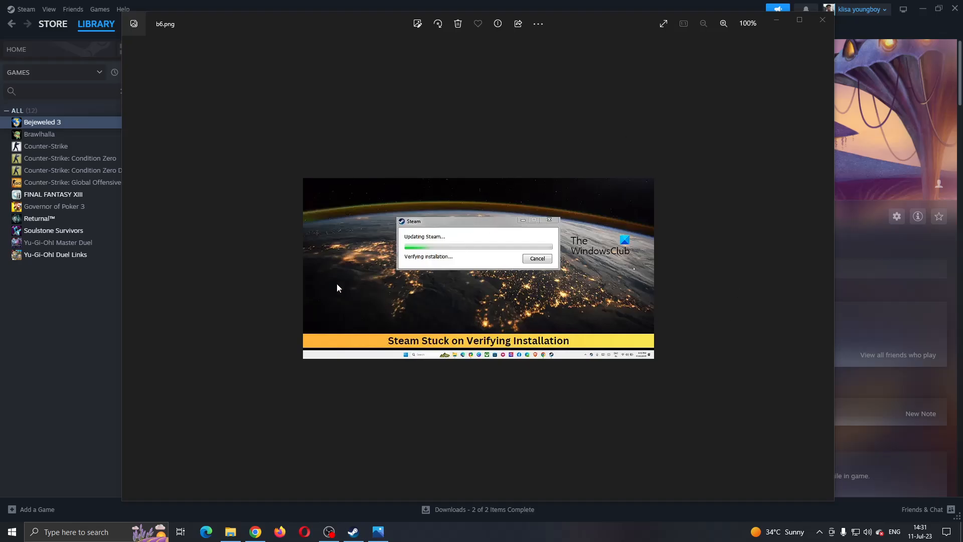
{"action": "mouse_move", "coordinate": [429, 262]}
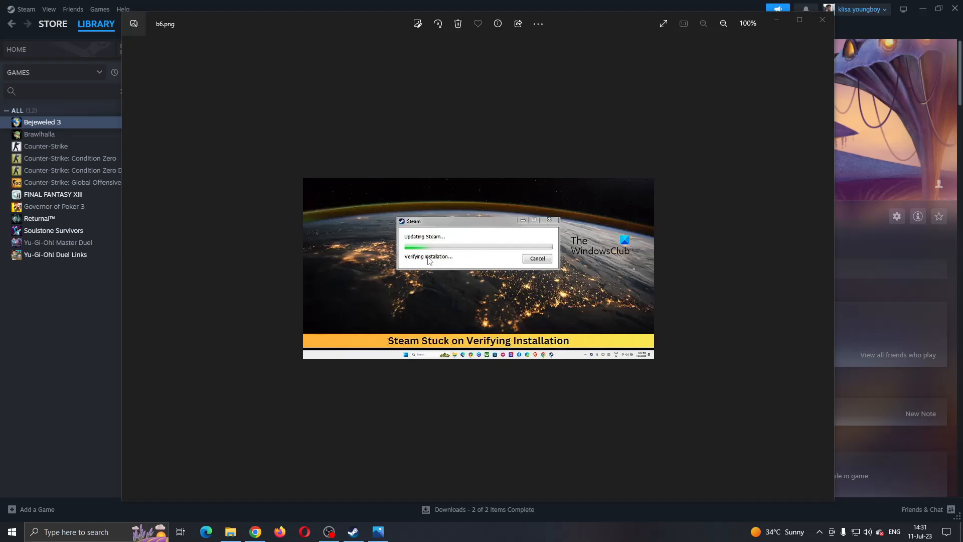
{"action": "mouse_move", "coordinate": [481, 291]}
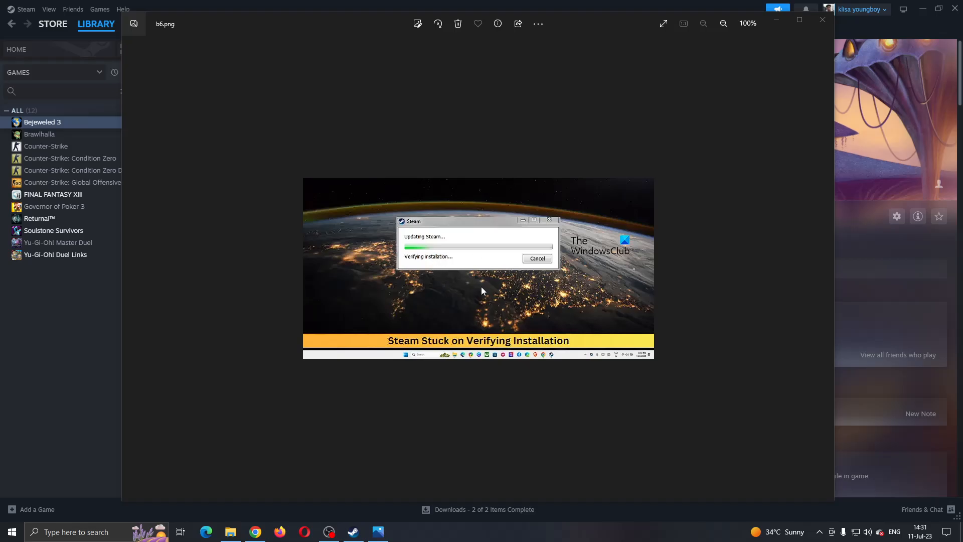
{"action": "mouse_move", "coordinate": [583, 352]}
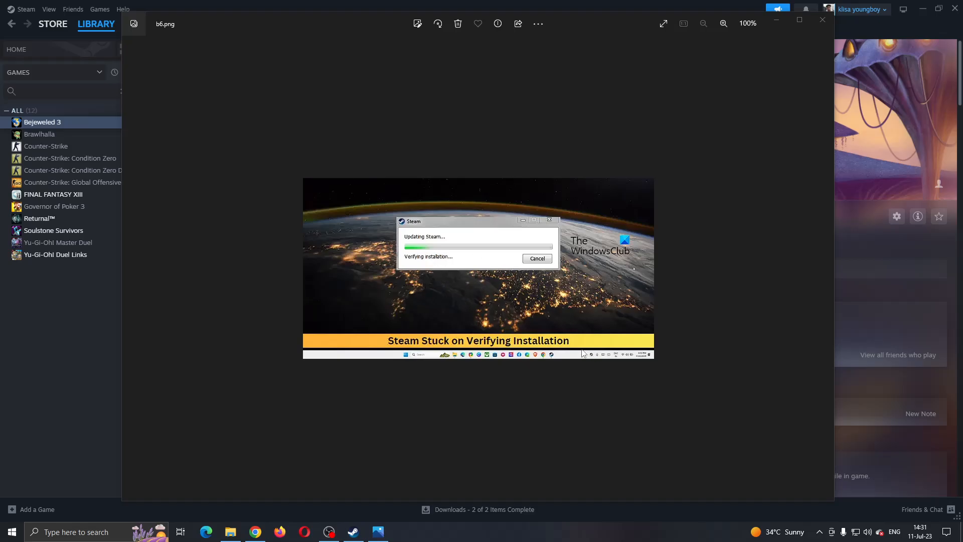
{"action": "mouse_move", "coordinate": [537, 334]}
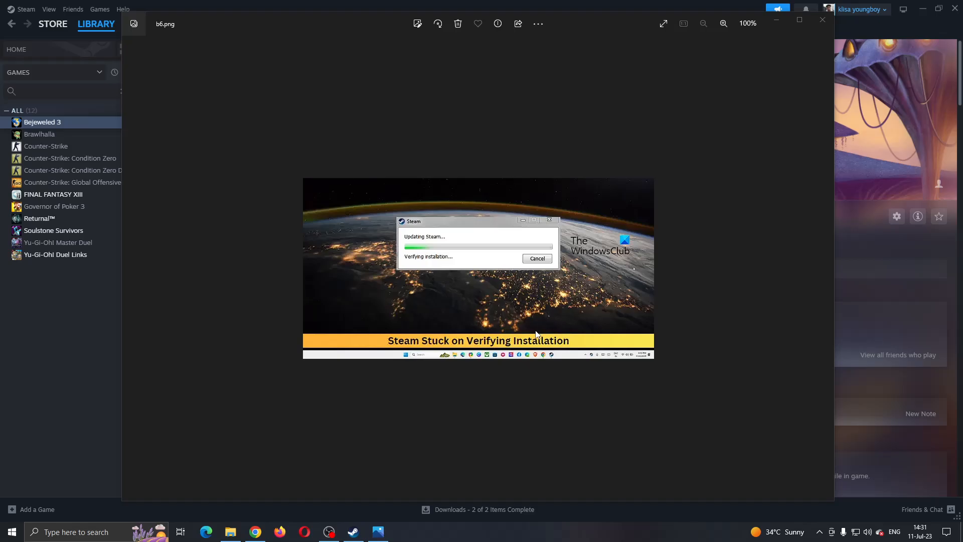
{"action": "mouse_move", "coordinate": [495, 330]}
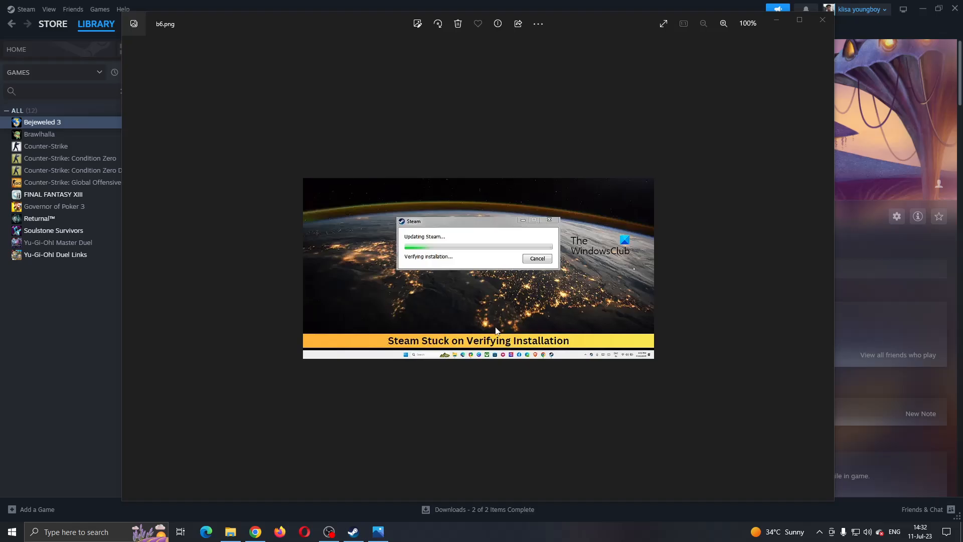
{"action": "mouse_move", "coordinate": [489, 336]}
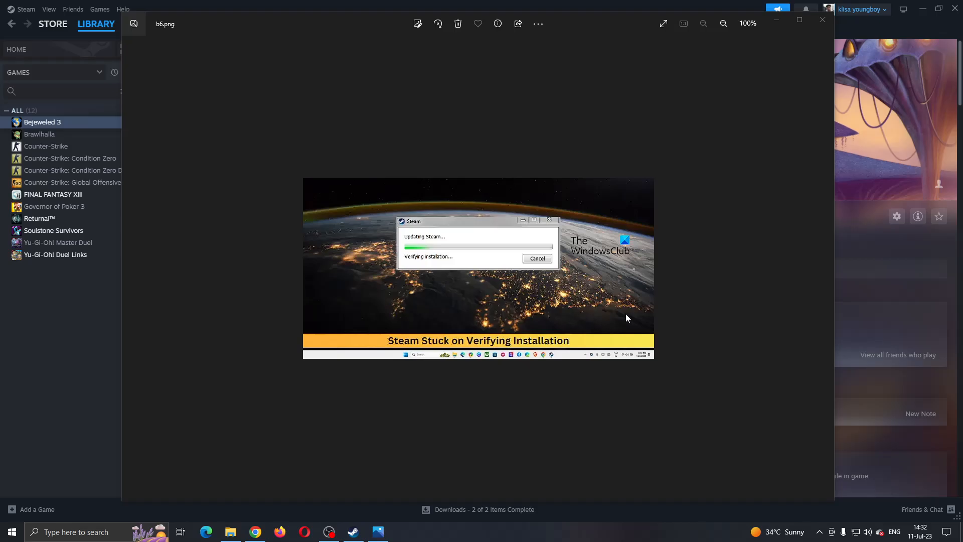
{"action": "mouse_move", "coordinate": [635, 321]}
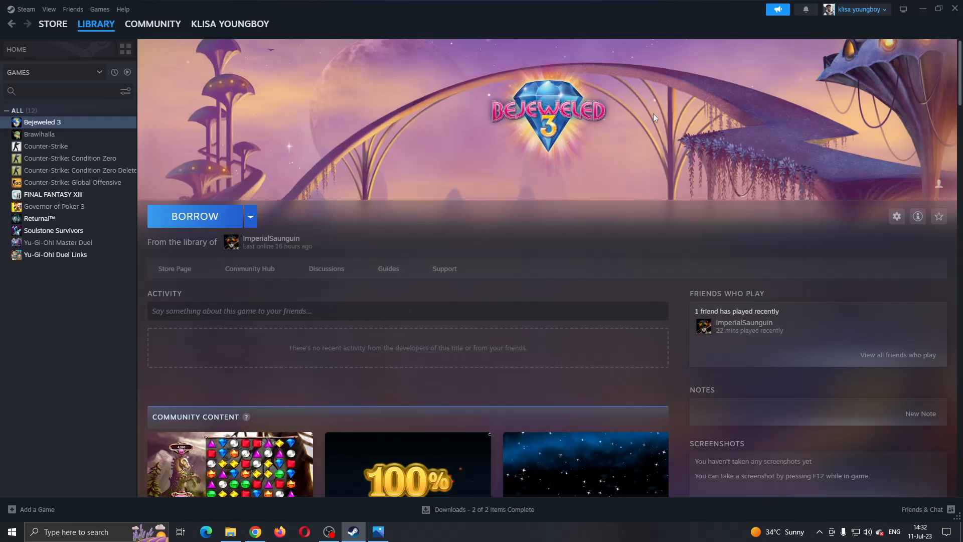
{"action": "mouse_move", "coordinate": [734, 230]}
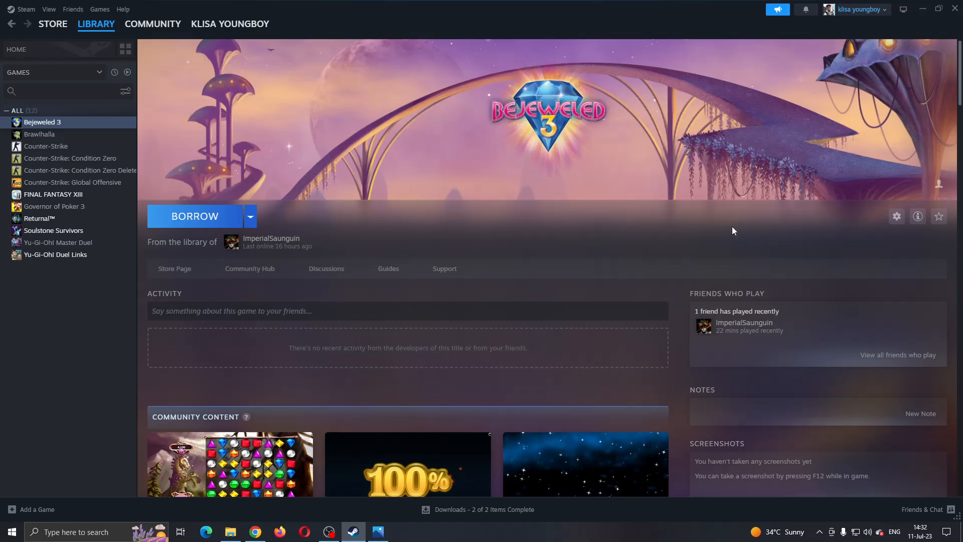
{"action": "mouse_move", "coordinate": [844, 135]}
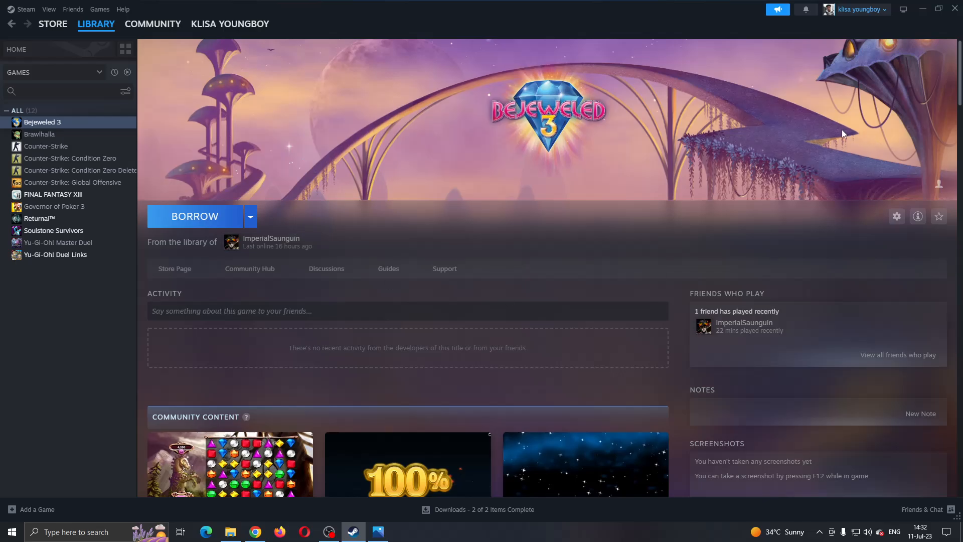
{"action": "mouse_move", "coordinate": [339, 110]}
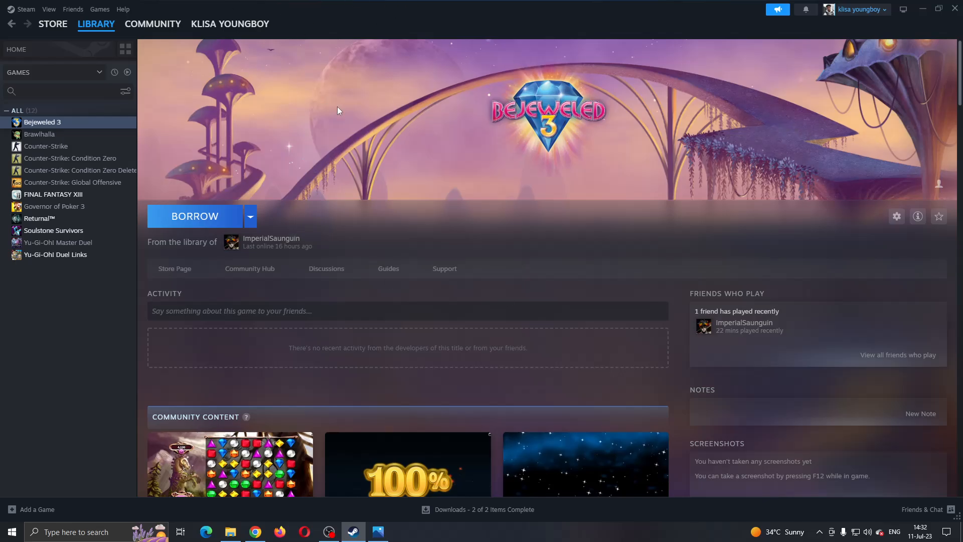
{"action": "mouse_move", "coordinate": [115, 18]}
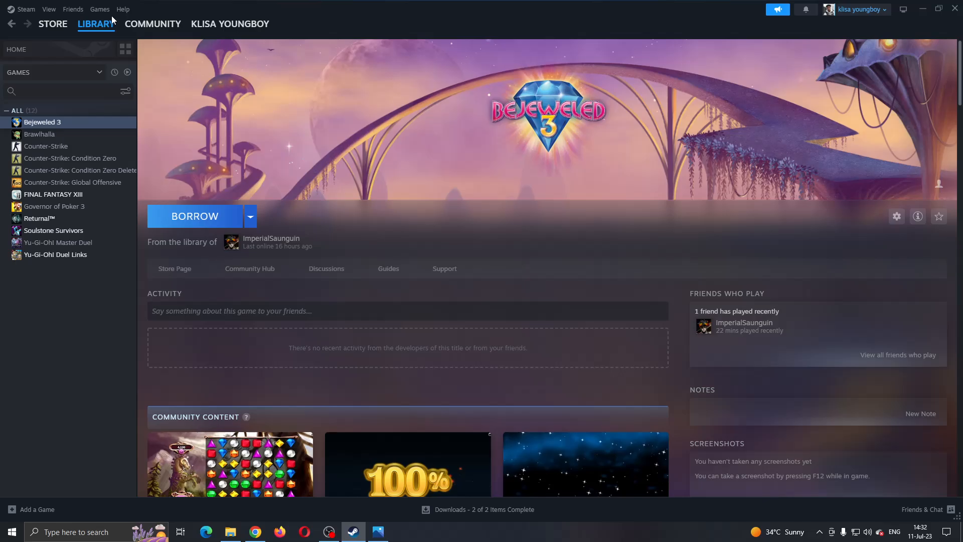
Step: Bring the Steam client's Bejeweled 3 library page forward and hover the Store menu
{"action": "left_click", "coordinate": [52, 24]}
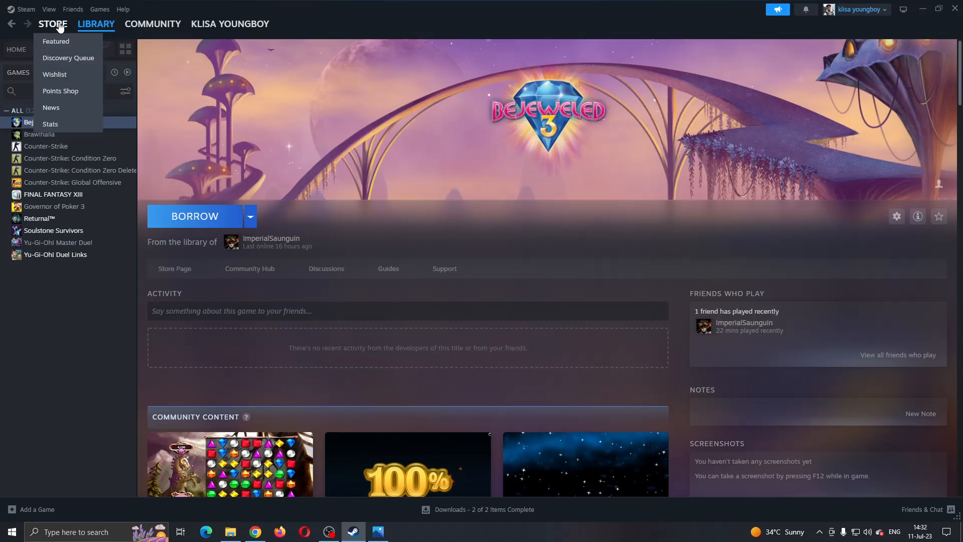
{"action": "left_click", "coordinate": [96, 24]}
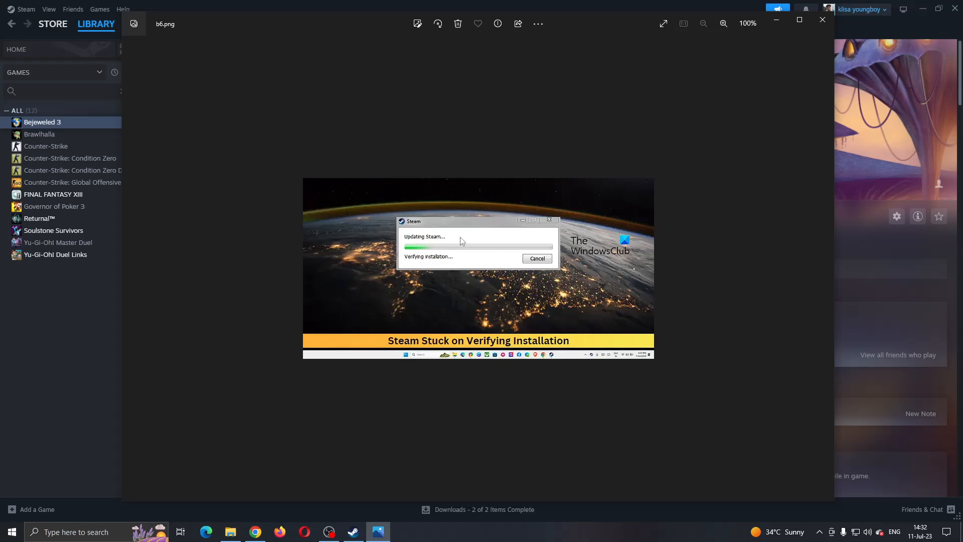
{"action": "mouse_move", "coordinate": [480, 252]}
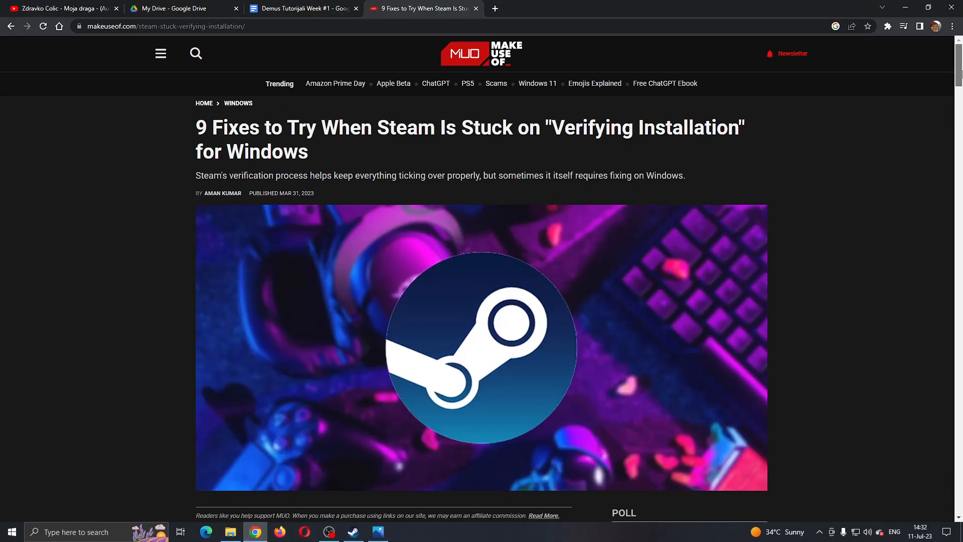
Step: Read fixes 1 and 2 (restart Steam, check internet), then return to the Steam client
{"action": "scroll", "scroll_direction": "down", "scroll_amount": 3}
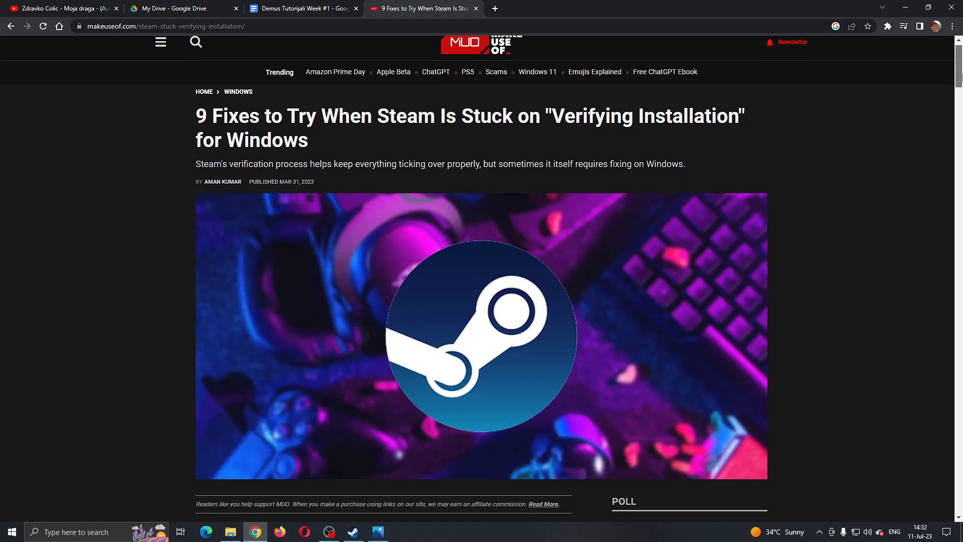
{"action": "scroll", "scroll_direction": "down", "scroll_amount": 3}
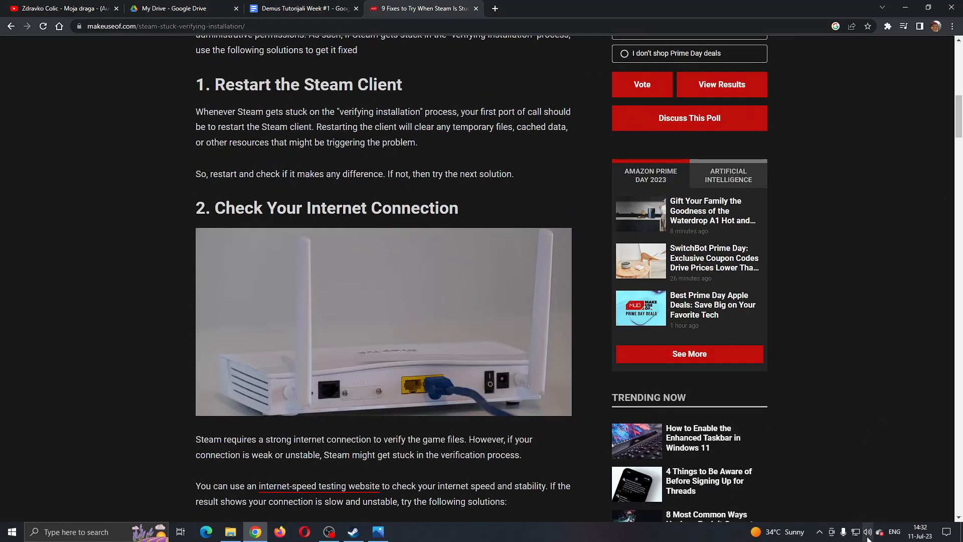
{"action": "mouse_move", "coordinate": [613, 340]}
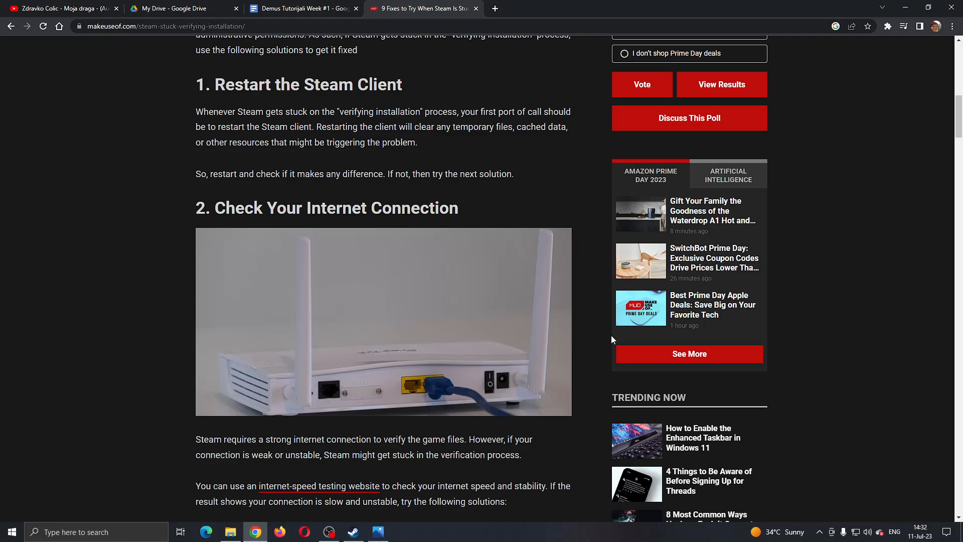
{"action": "mouse_move", "coordinate": [883, 510]}
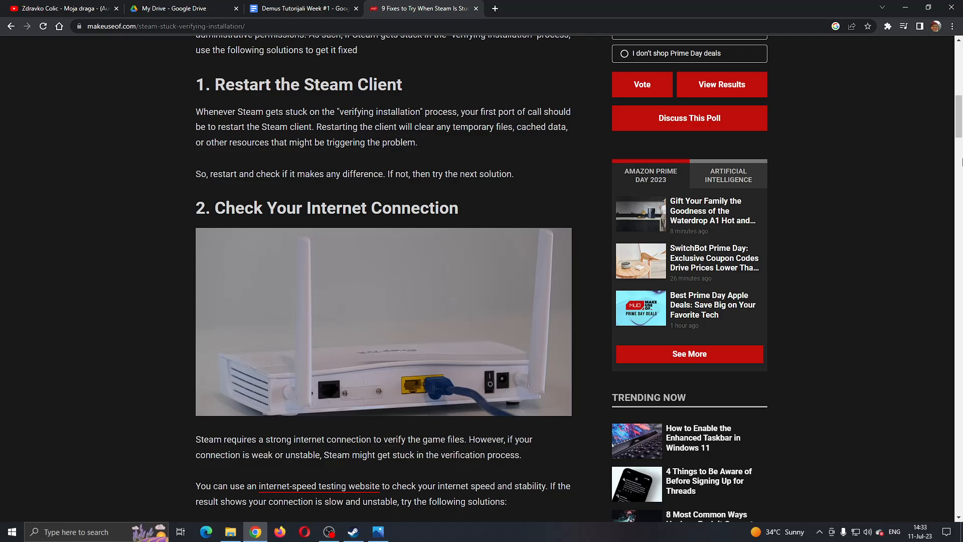
{"action": "left_click", "coordinate": [354, 532]}
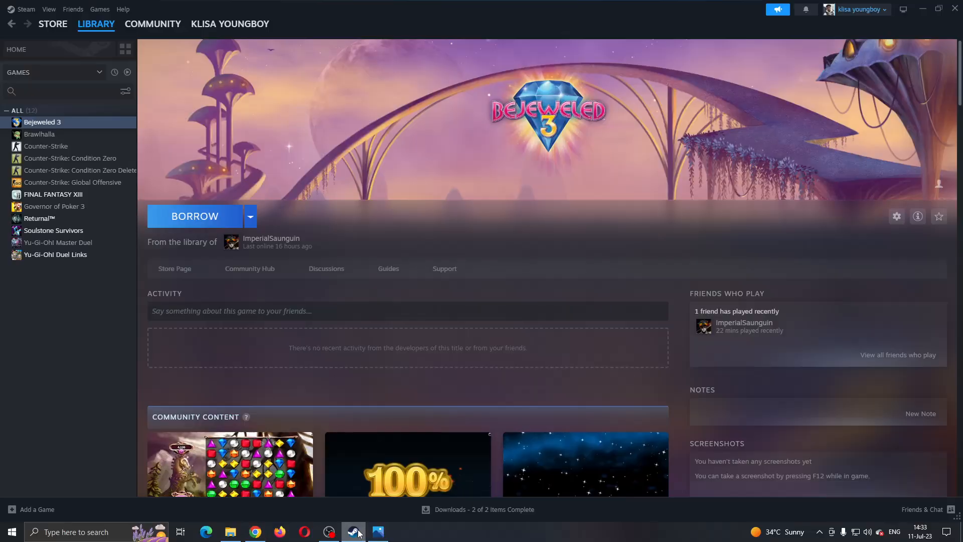
{"action": "left_click", "coordinate": [377, 532]}
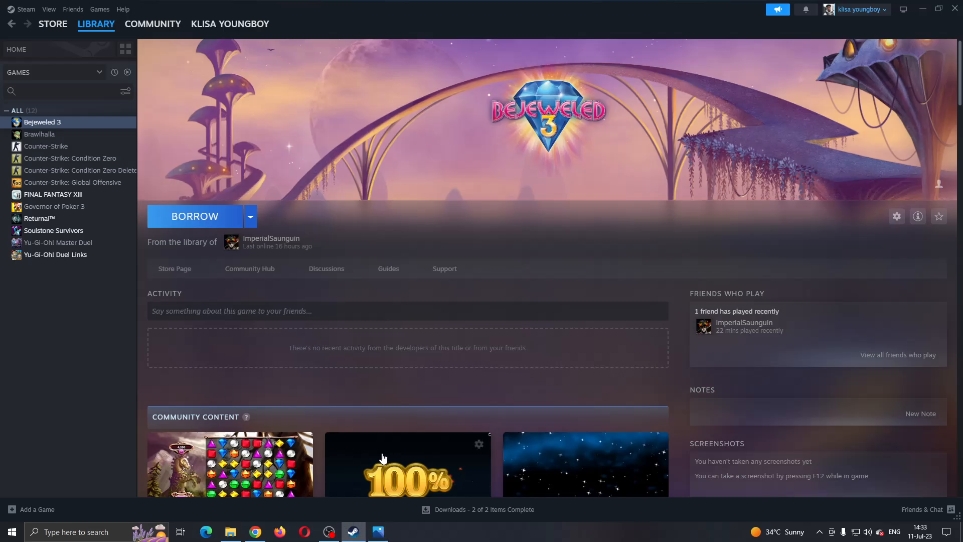
Step: Return to the MakeUseOf article and read fix 3 on running Steam as administrator
{"action": "left_click", "coordinate": [255, 531]}
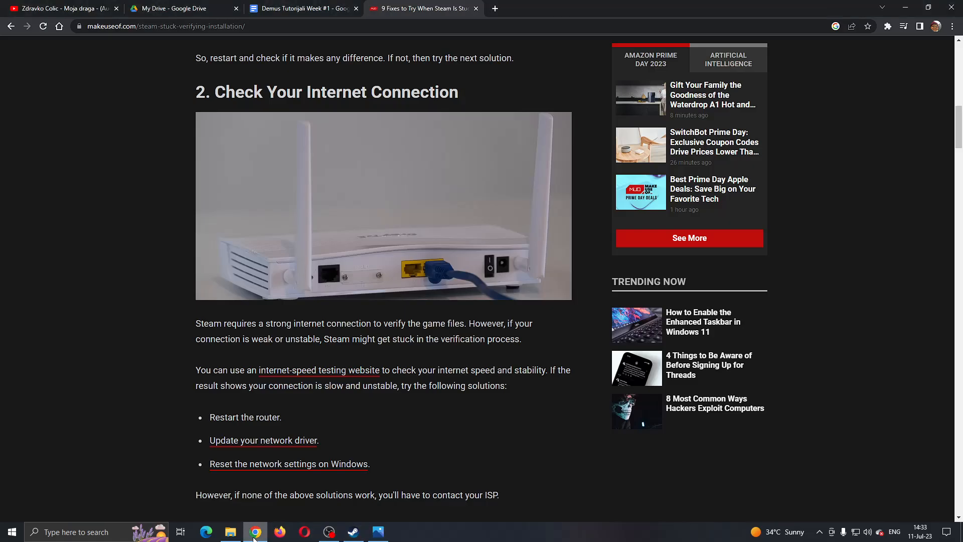
{"action": "scroll", "scroll_direction": "down", "scroll_amount": 3}
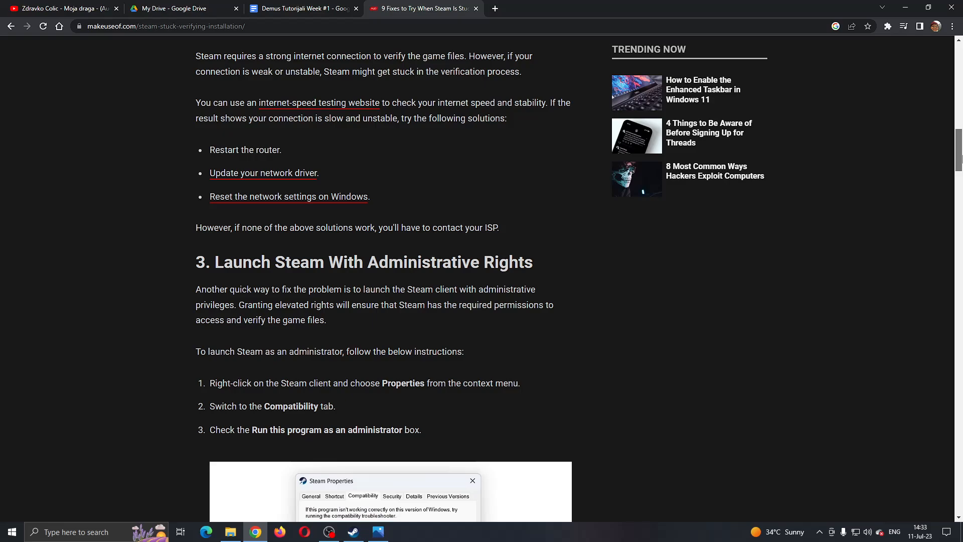
{"action": "scroll", "scroll_direction": "down", "scroll_amount": 3}
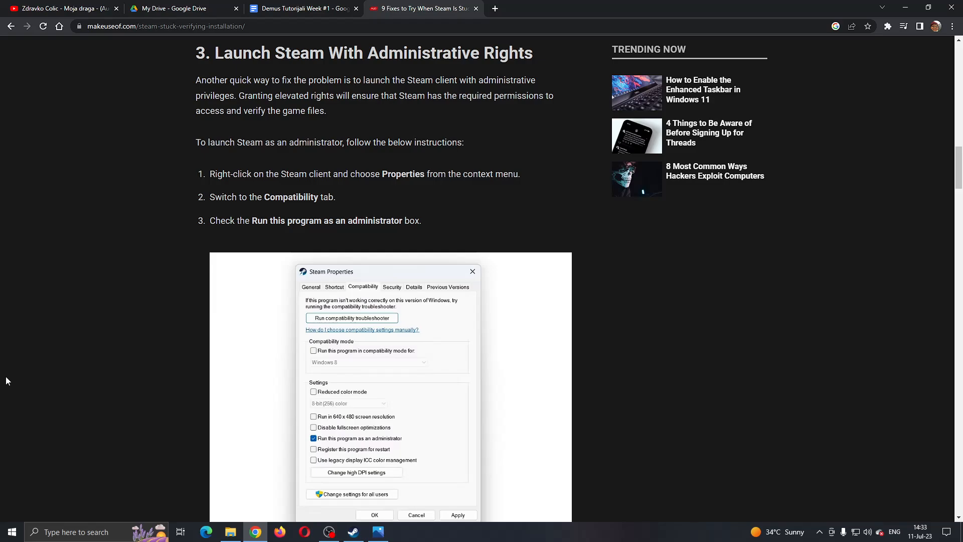
Step: Search 'steam' and read fix 4 on disabling the security application
{"action": "type", "text": "steam"}
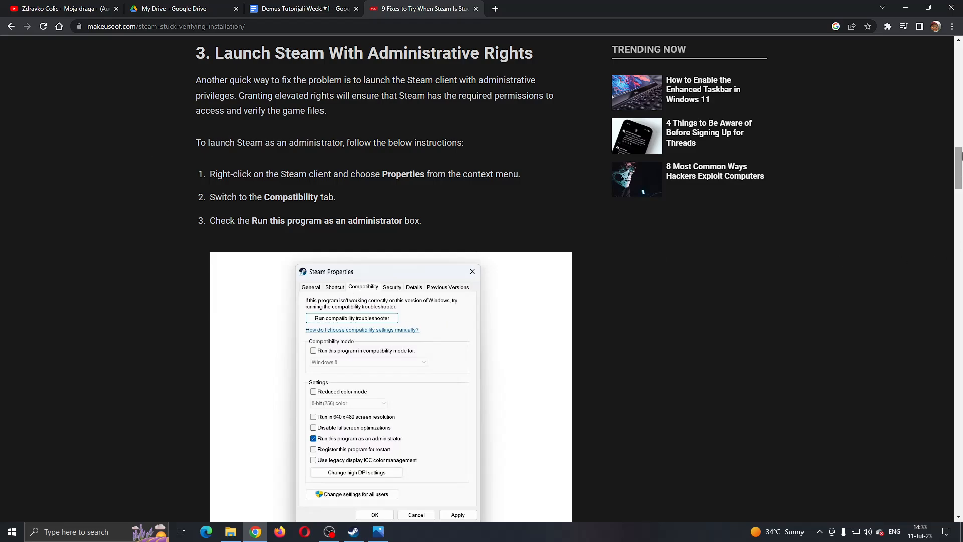
{"action": "scroll", "scroll_direction": "down", "scroll_amount": 3}
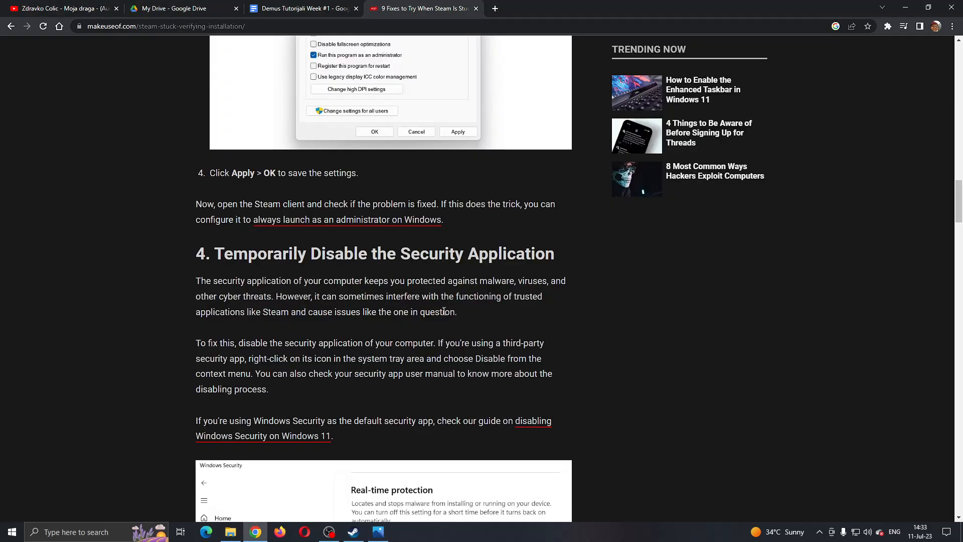
{"action": "scroll", "scroll_direction": "down", "scroll_amount": 3}
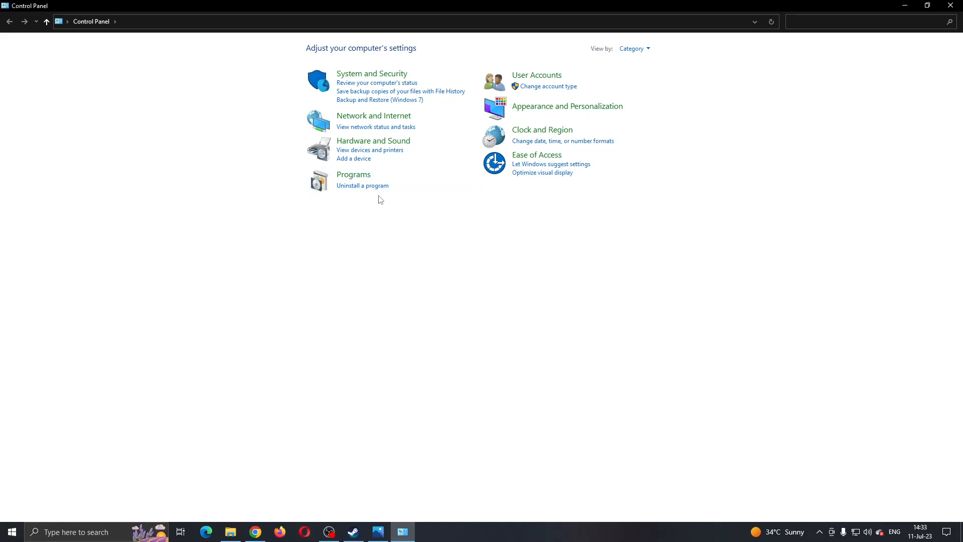
Step: Locate Steam in Control Panel's Uninstall a program list, then refocus the Steam client
{"action": "left_click", "coordinate": [362, 184]}
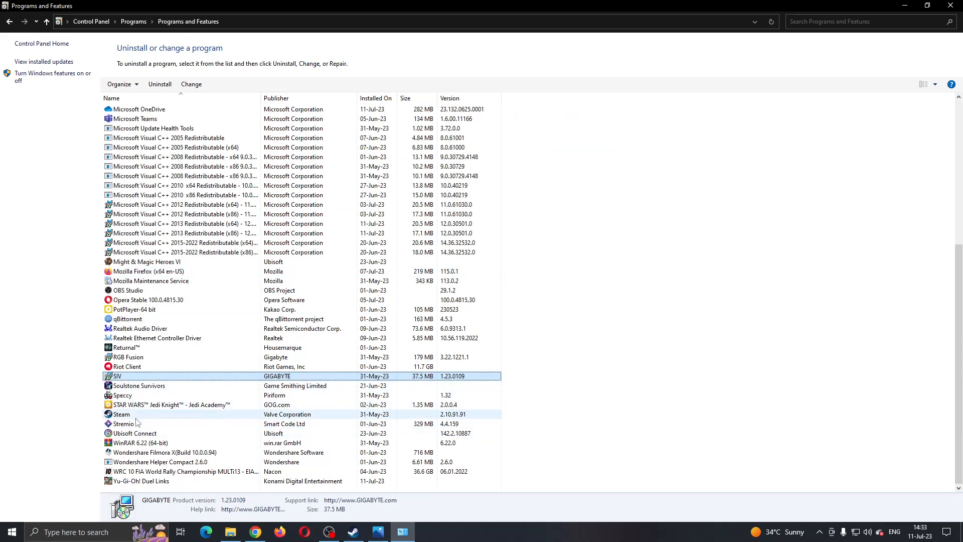
{"action": "left_click", "coordinate": [121, 414]}
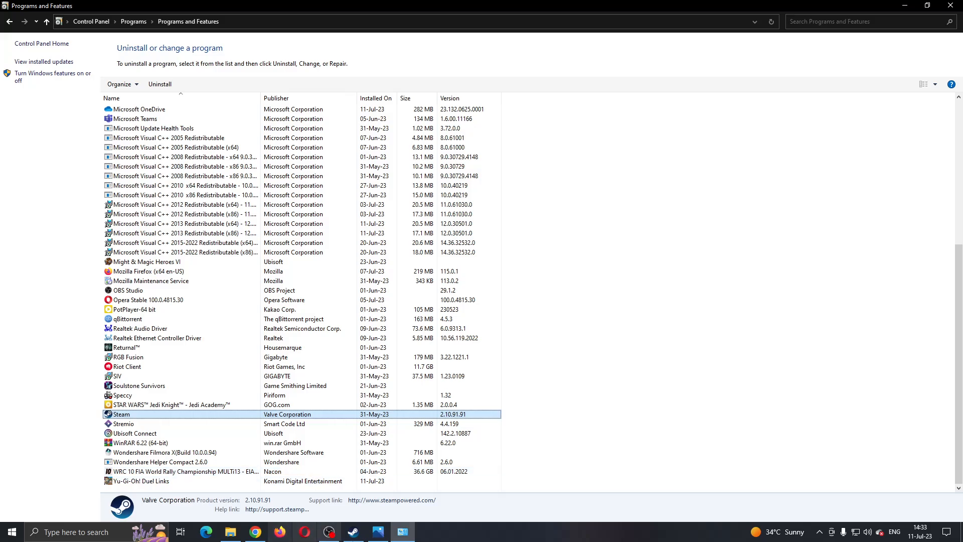
{"action": "left_click", "coordinate": [353, 531]}
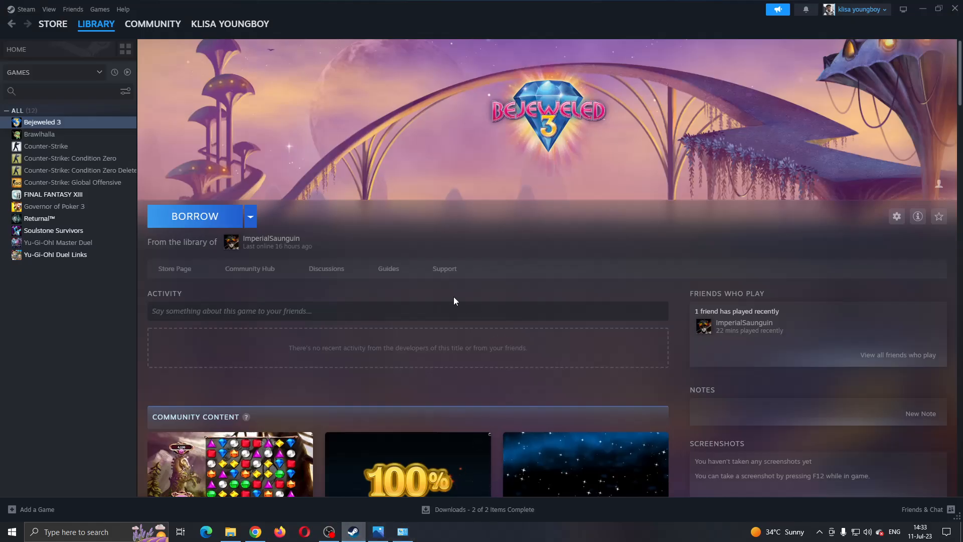